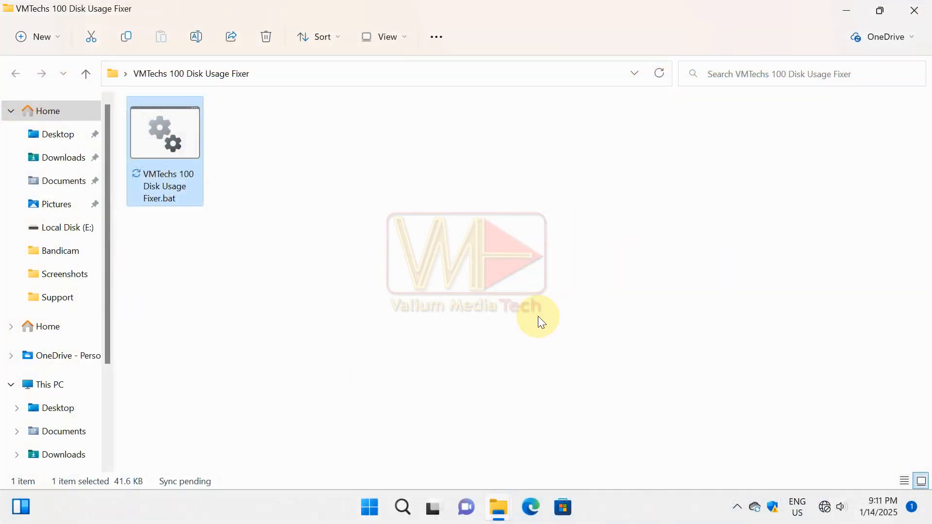
Step: Launch the fixer batch file and choose option 4 to remove the recent problematic update
double_click(164, 131)
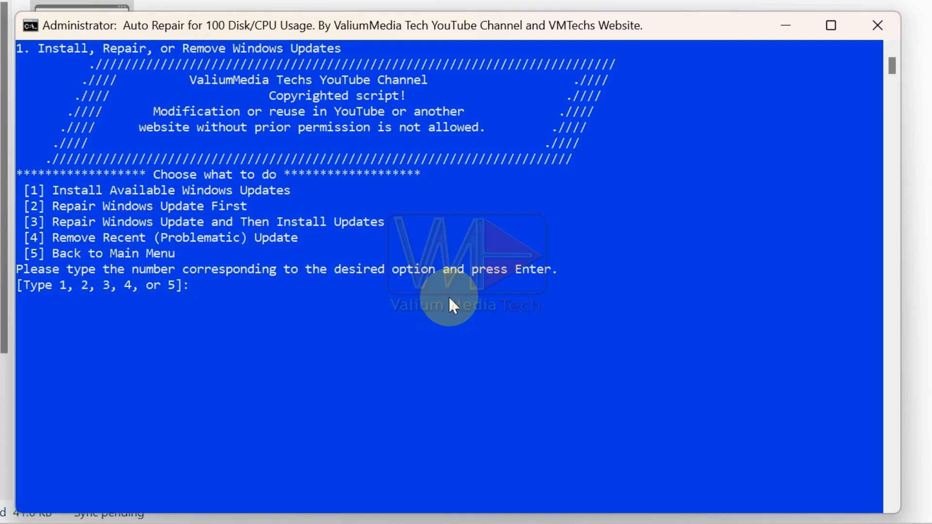
text(4)
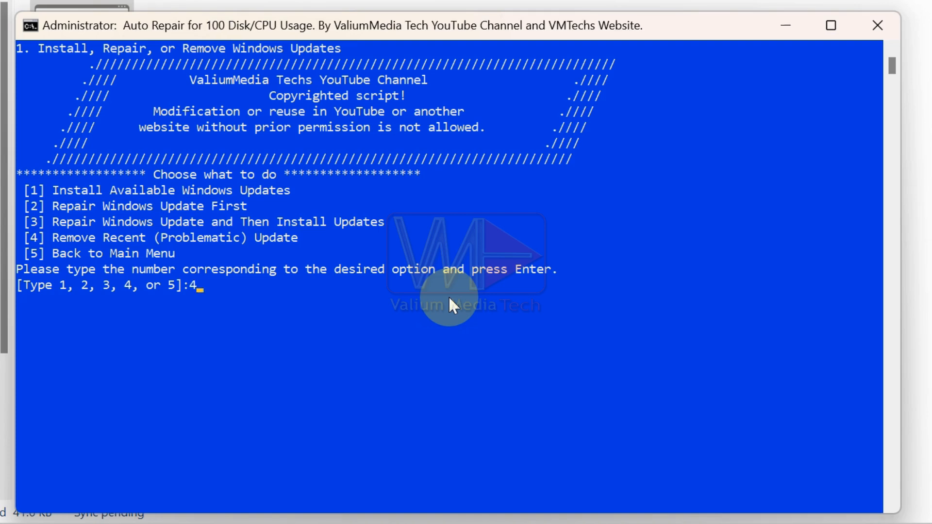
key(Enter)
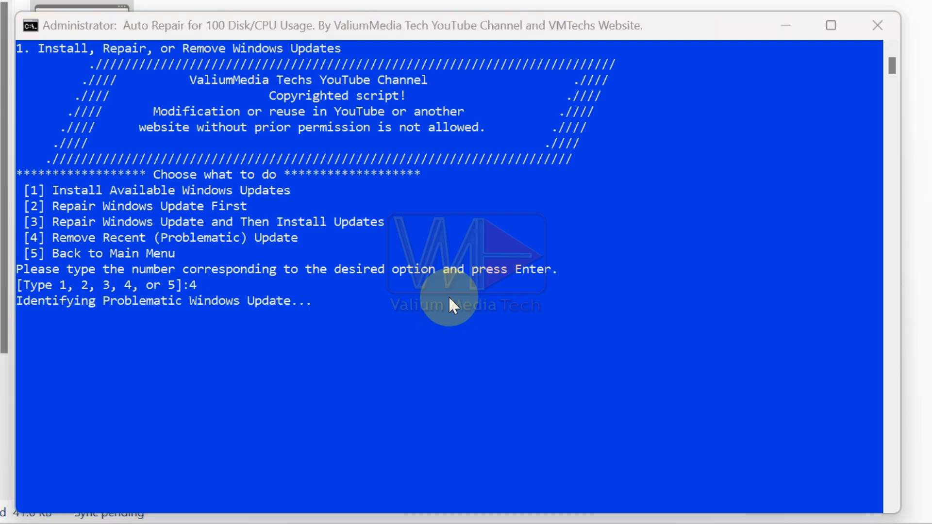
key(enter)
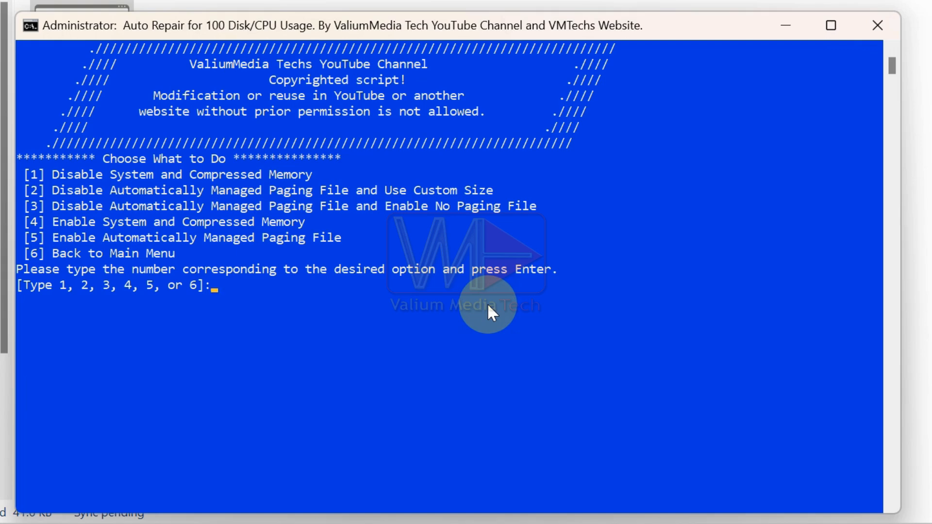
Step: Choose memory option 2 then 1 so the page file size is calculated from RAM
text(2)
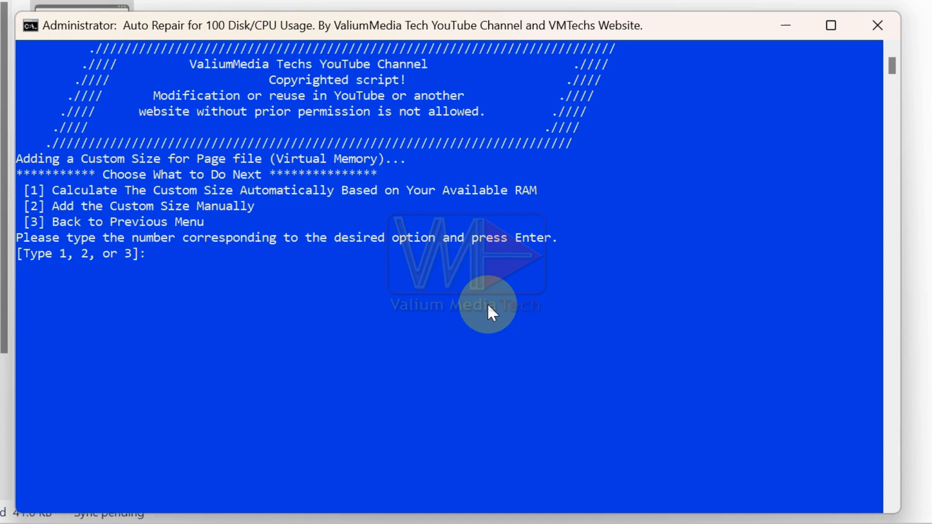
text(1, 2, 3, or 4]:1)
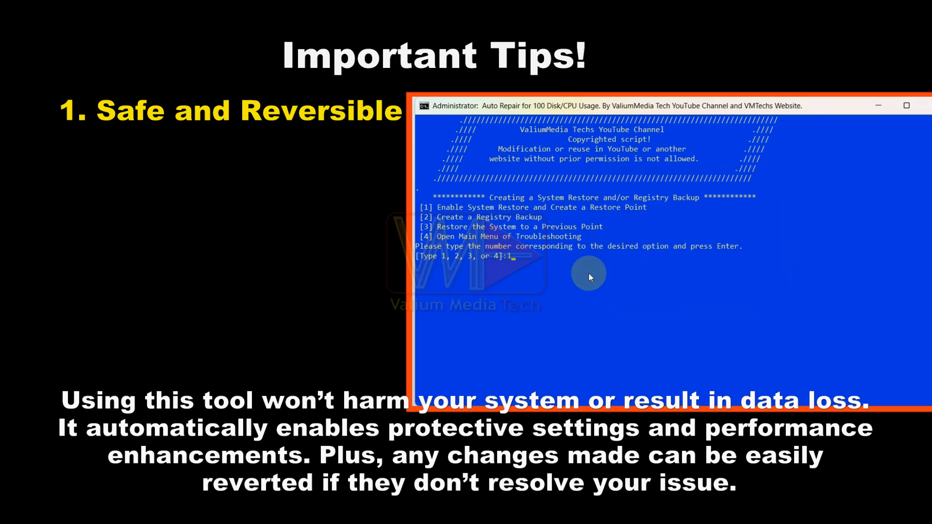
key(Enter)
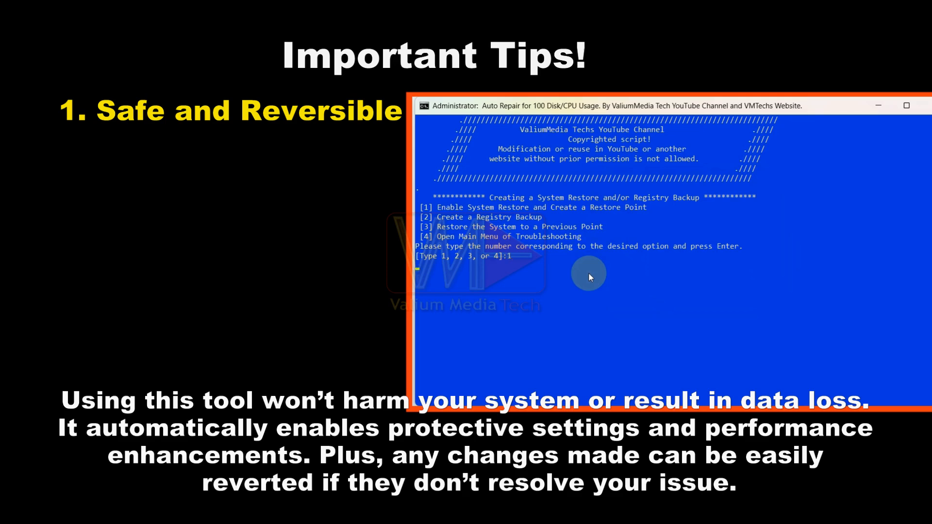
key(Enter)
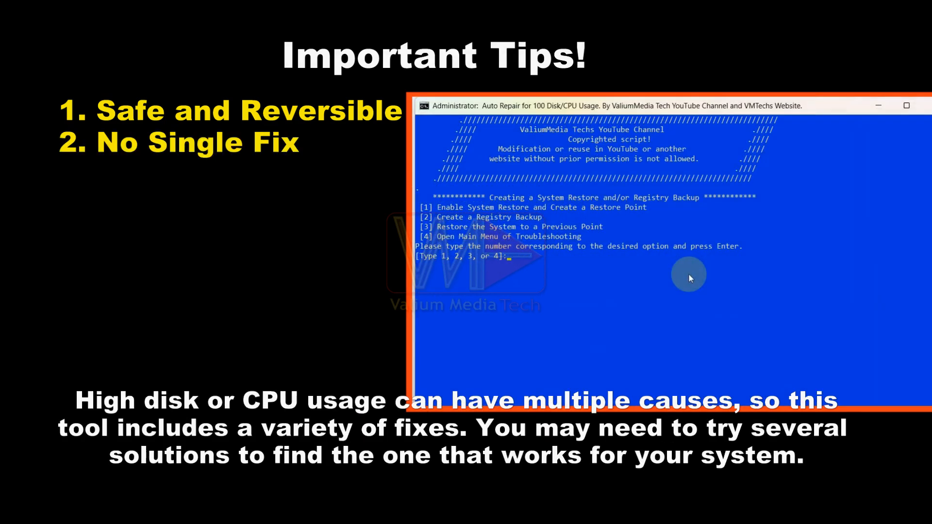
text(4)
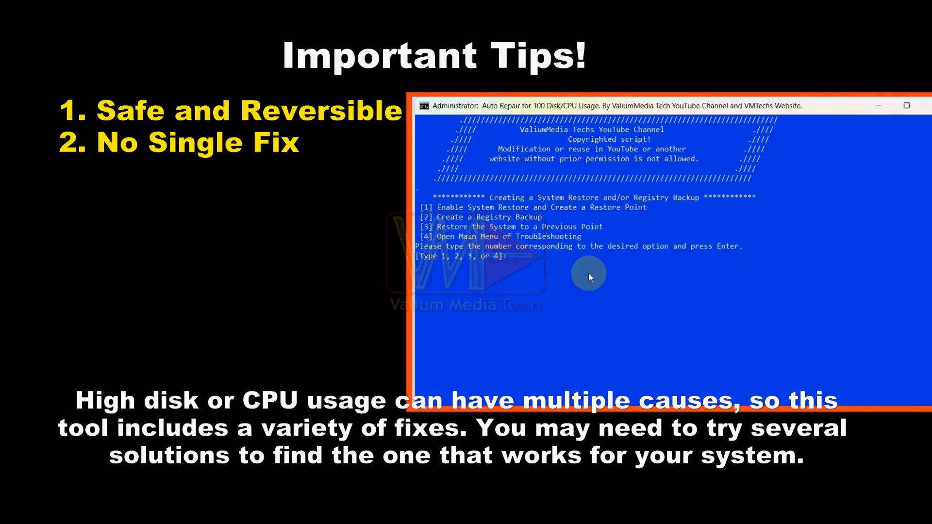
text(1)
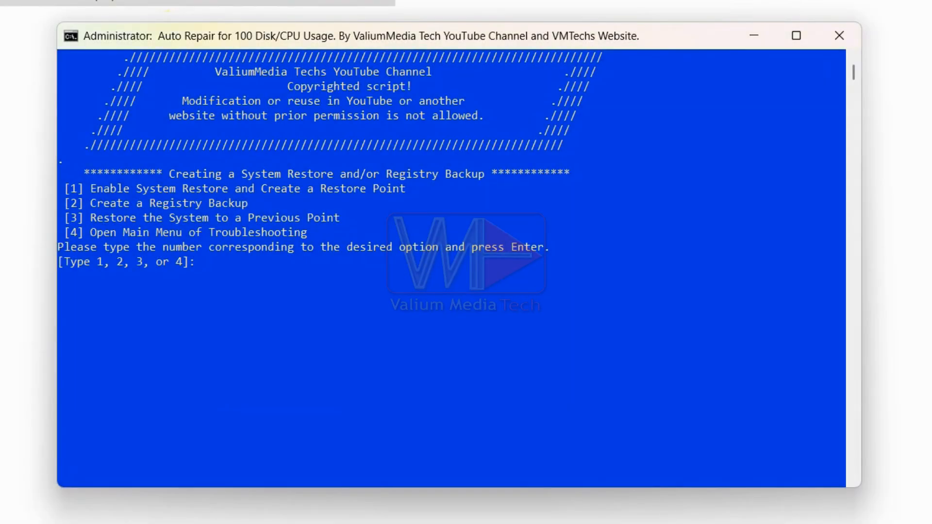
Step: Create a restore point with option 1, then disable hibernation with option 3
text(1)
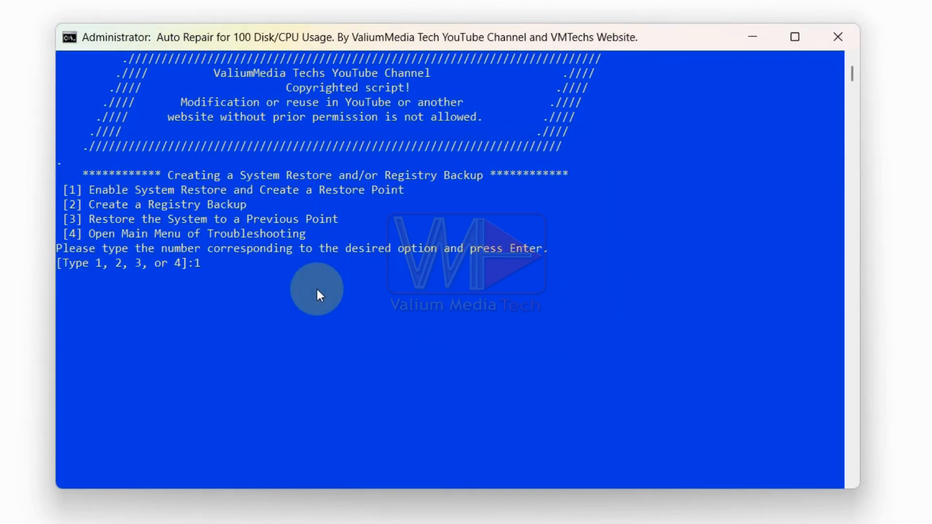
key(Enter)
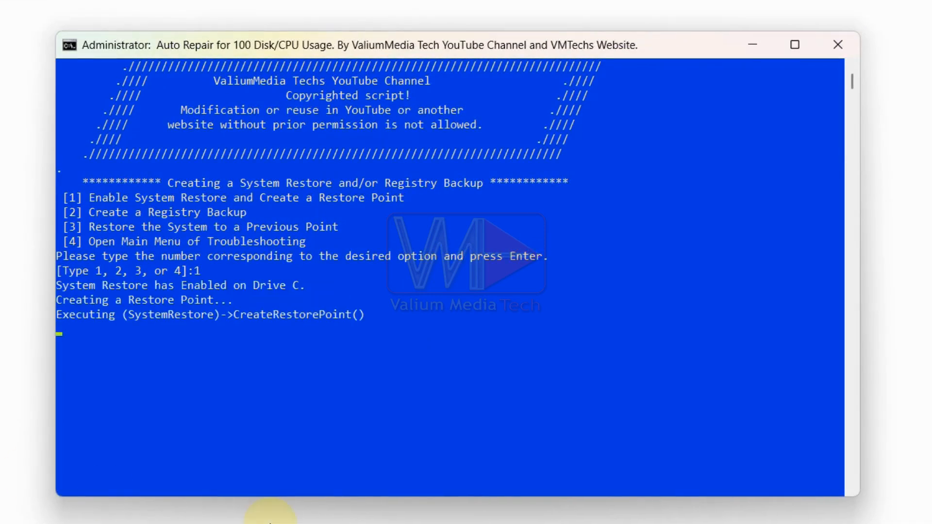
text(3)
text(1)
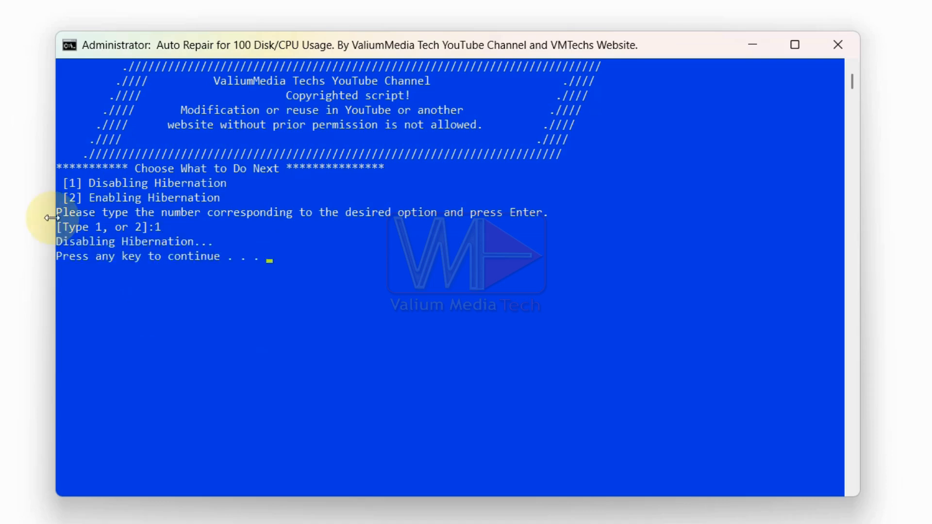
key(enter)
text(5)
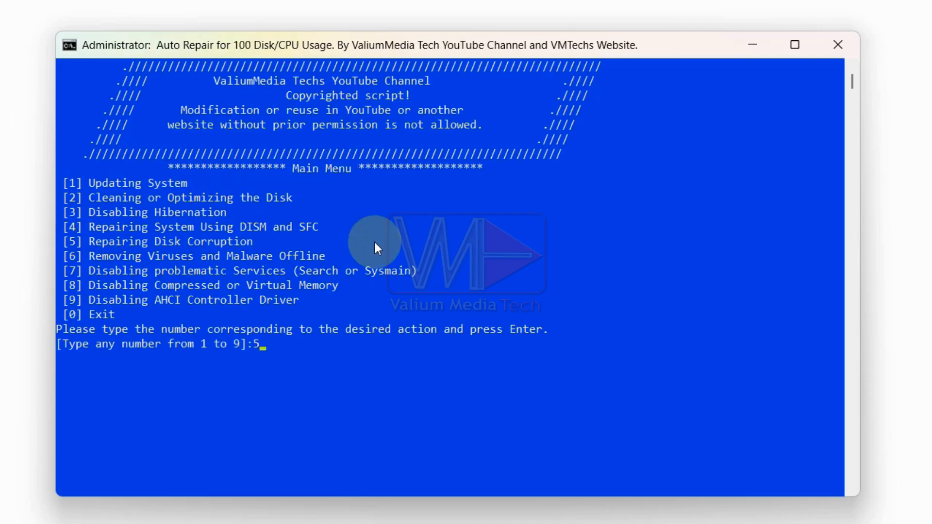
Step: Start the disk corruption repair, dismiss the sign-out warning and choose virtual memory option 3
key(Enter)
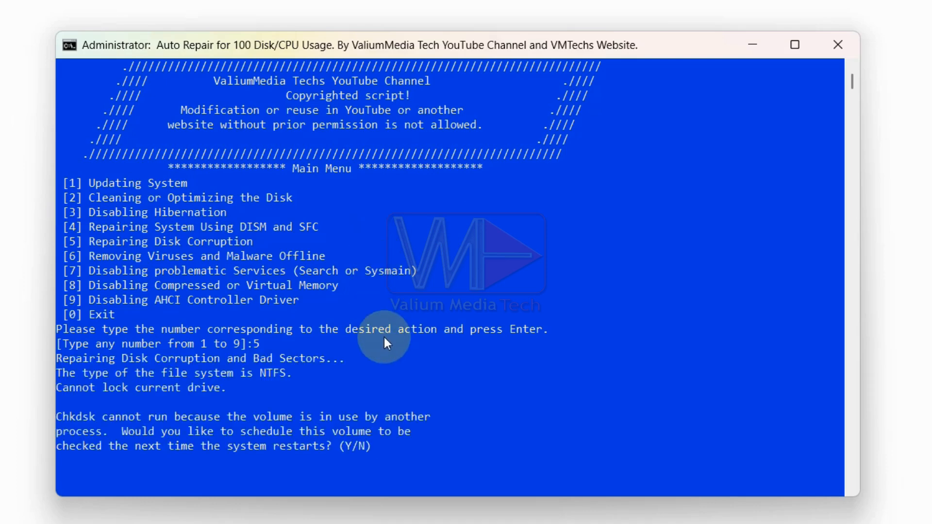
text(6)
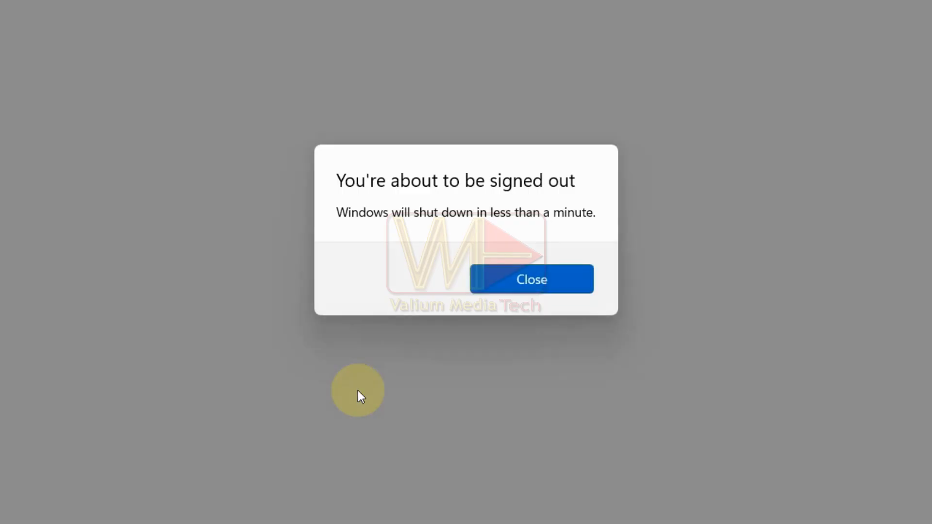
click(532, 280)
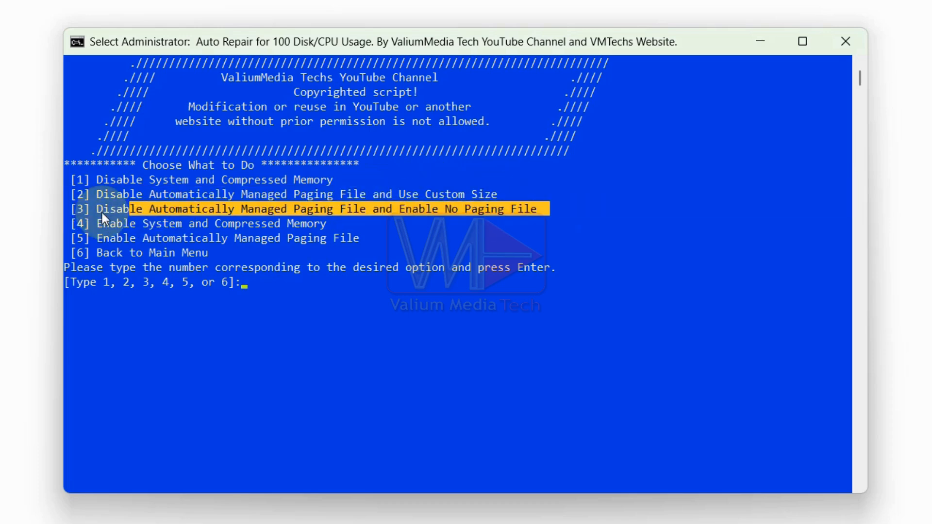
text(3)
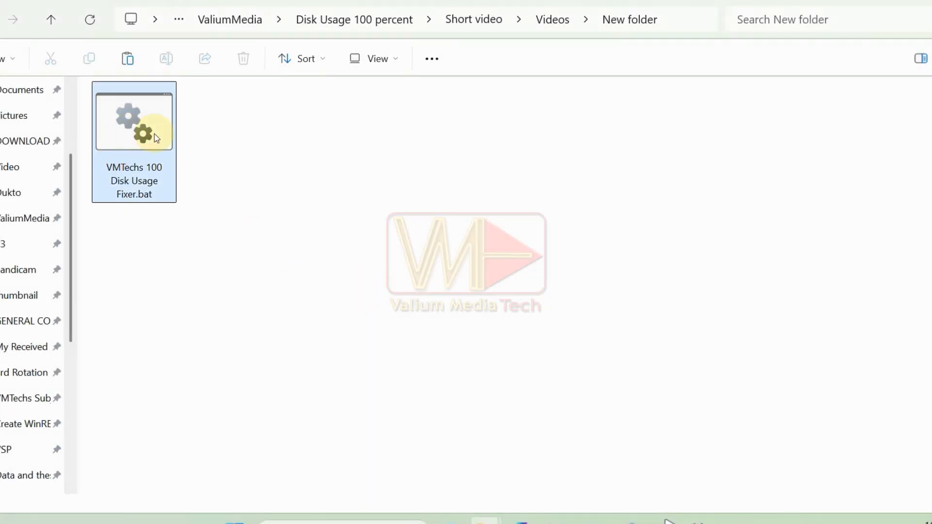
Step: Relaunch VMTechs 100 Disk Usage Fixer.bat and choose option 1 to create a restore point
click(177, 260)
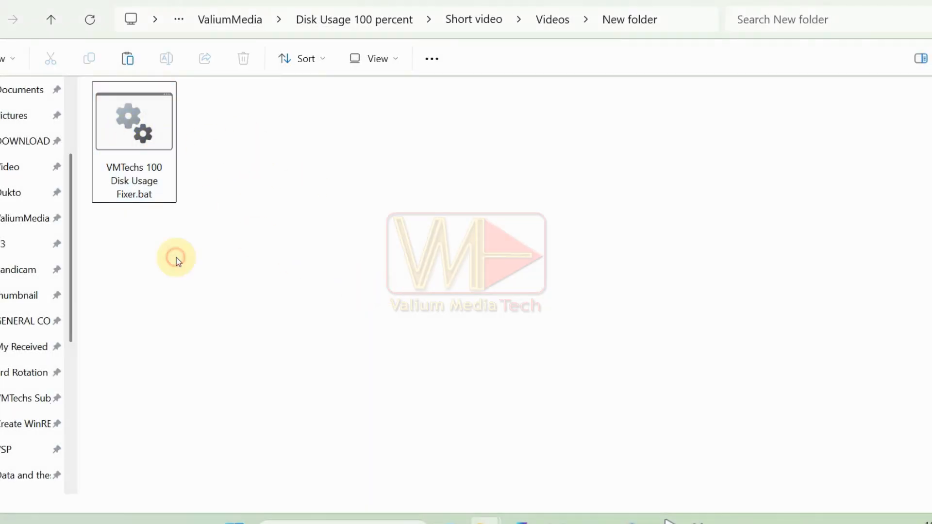
click(157, 124)
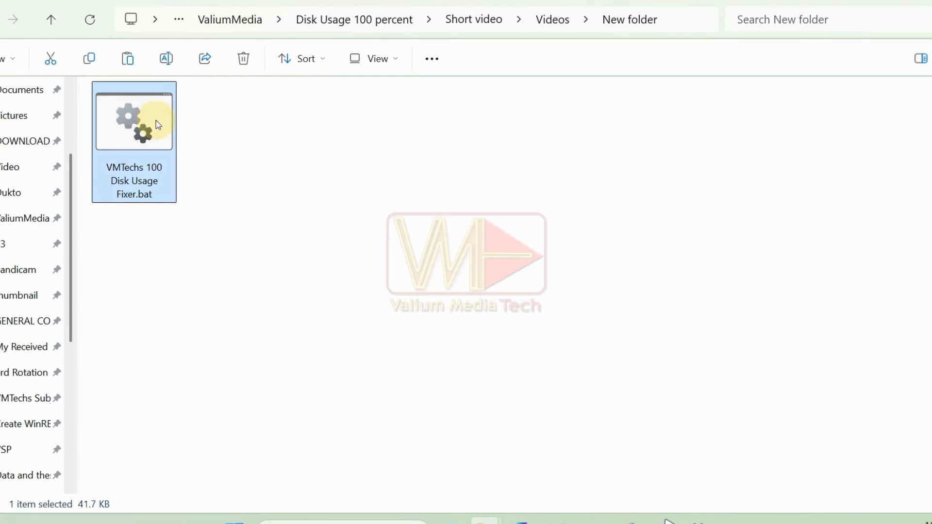
double_click(134, 119)
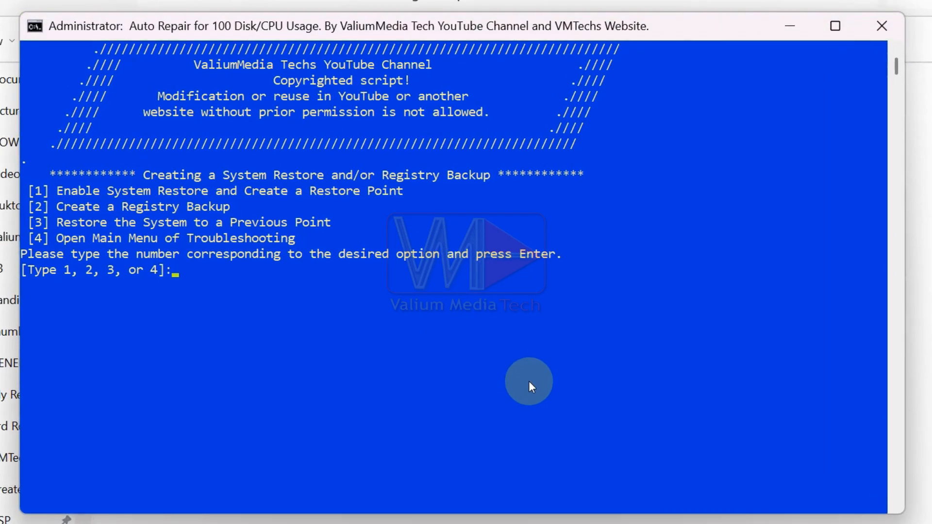
text(1)
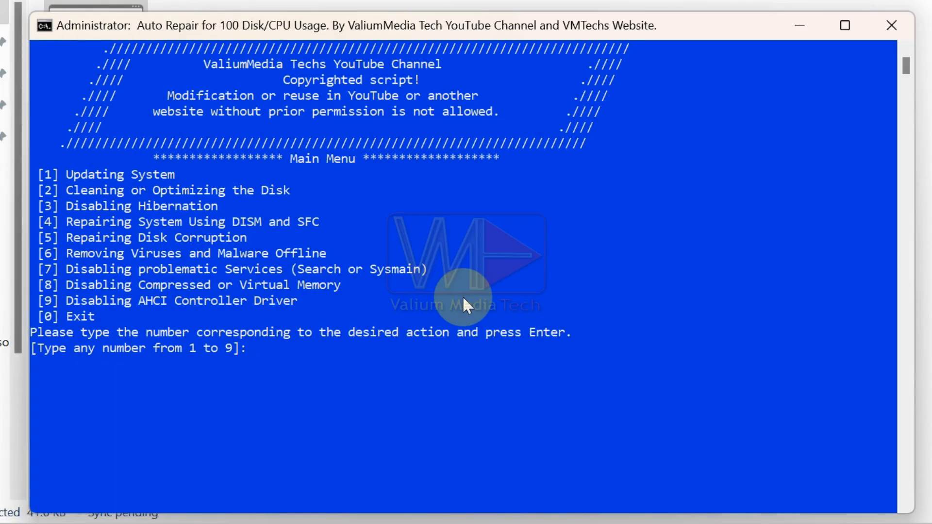
Step: Choose update removal (1, 4) with package number 5012170, then relaunch the fixer script
text(1)
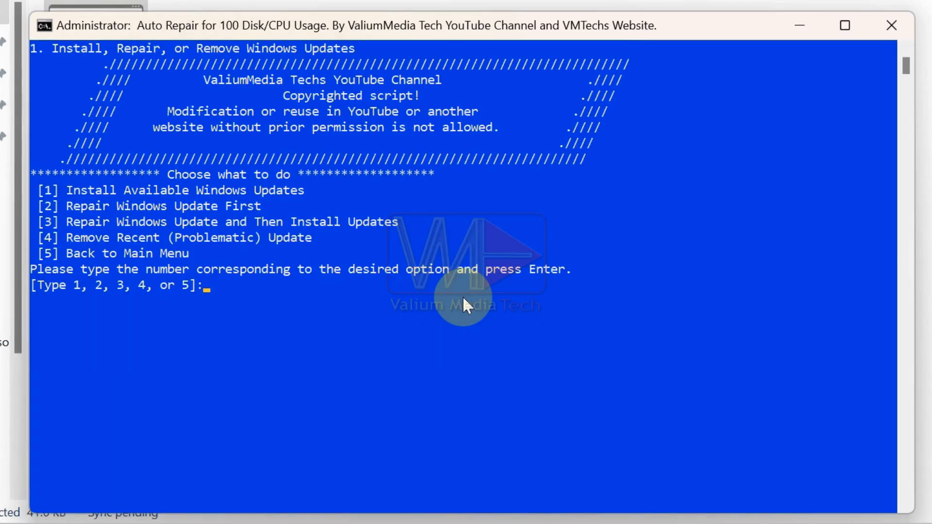
text(4)
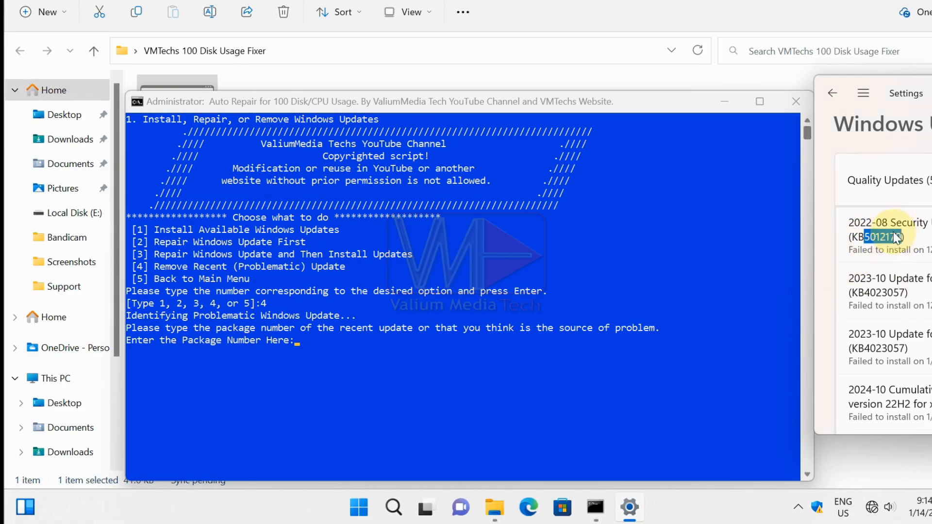
text(5012170)
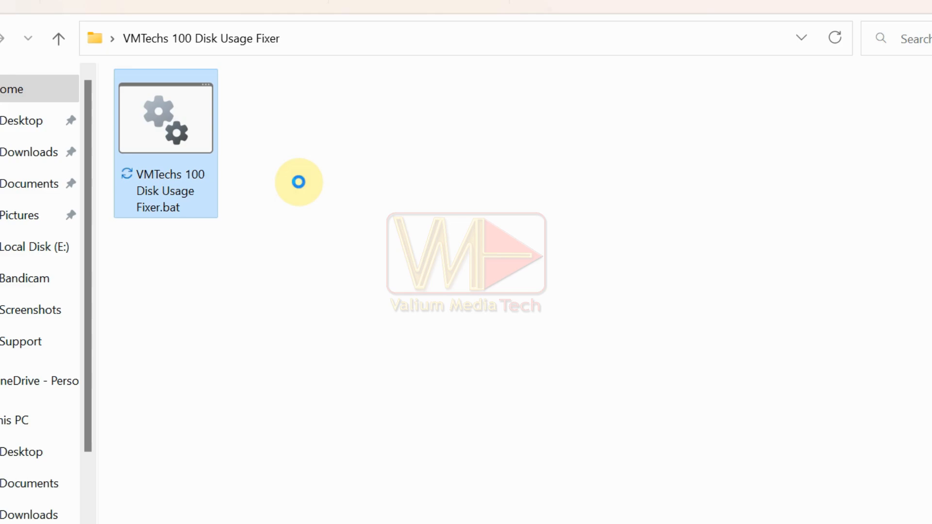
double_click(165, 117)
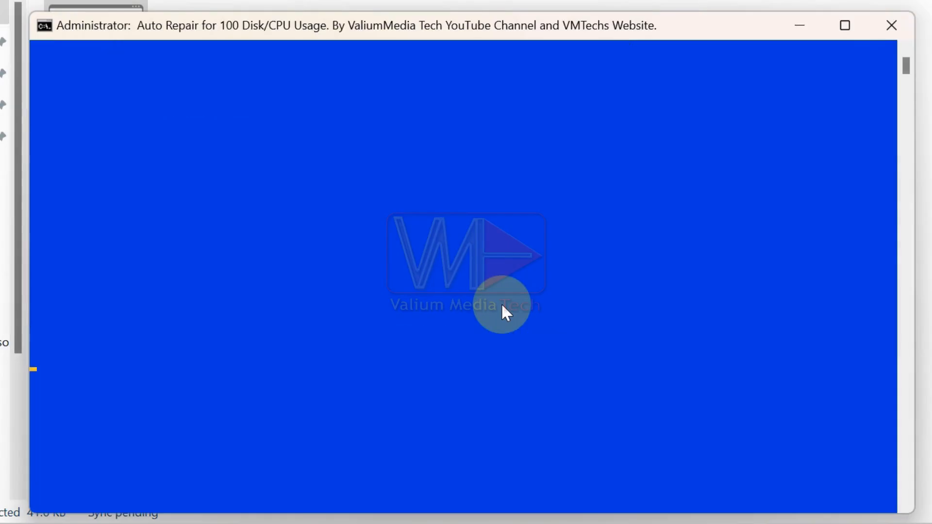
Step: Dismiss the free-space warning and set a custom page file maximum of 1024 MB
text(1, 2, or 3]:1)
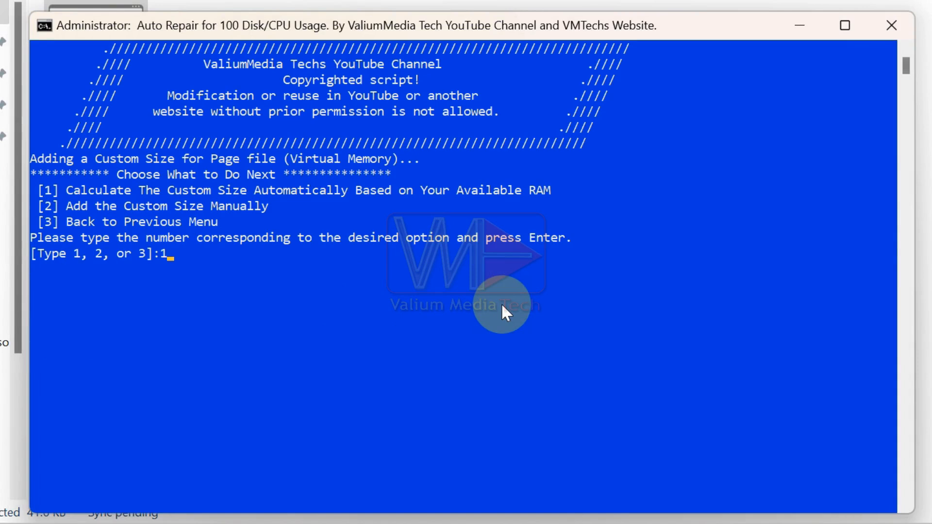
key(enter)
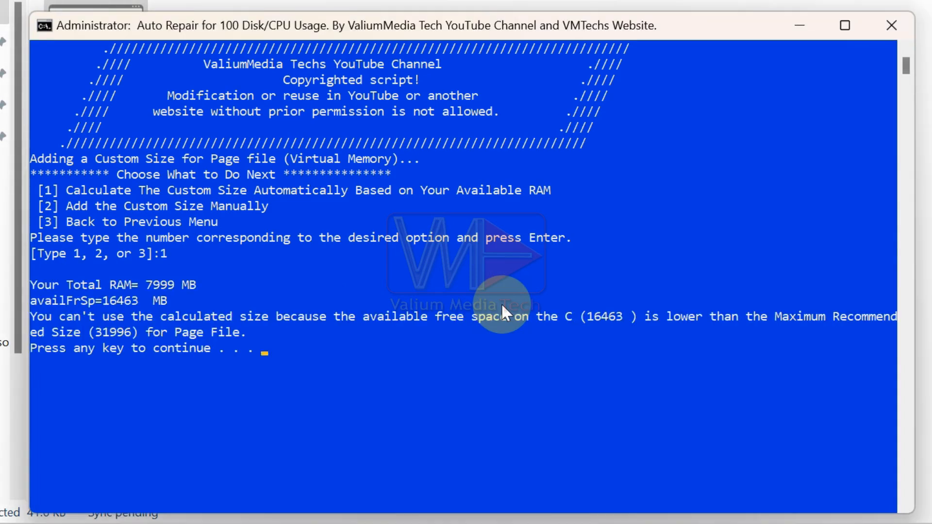
mouse_move(547, 292)
text(800)
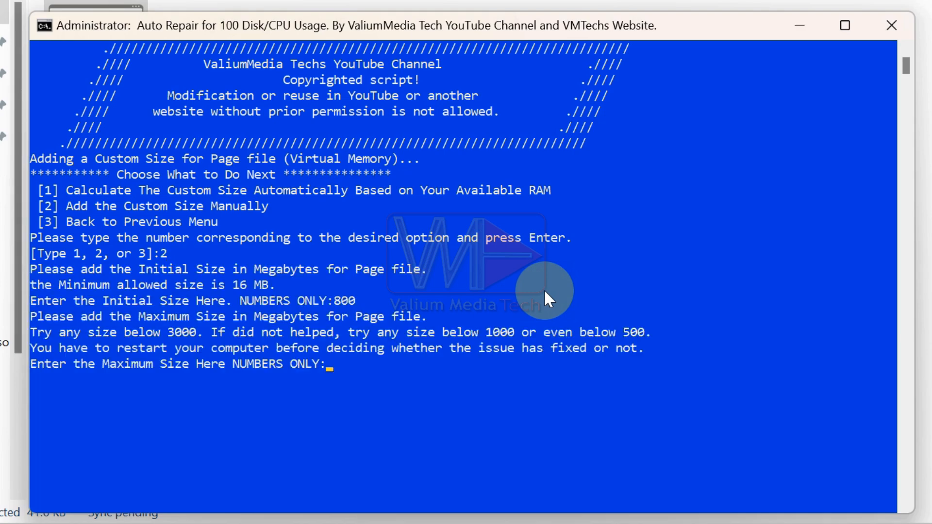
text(1024)
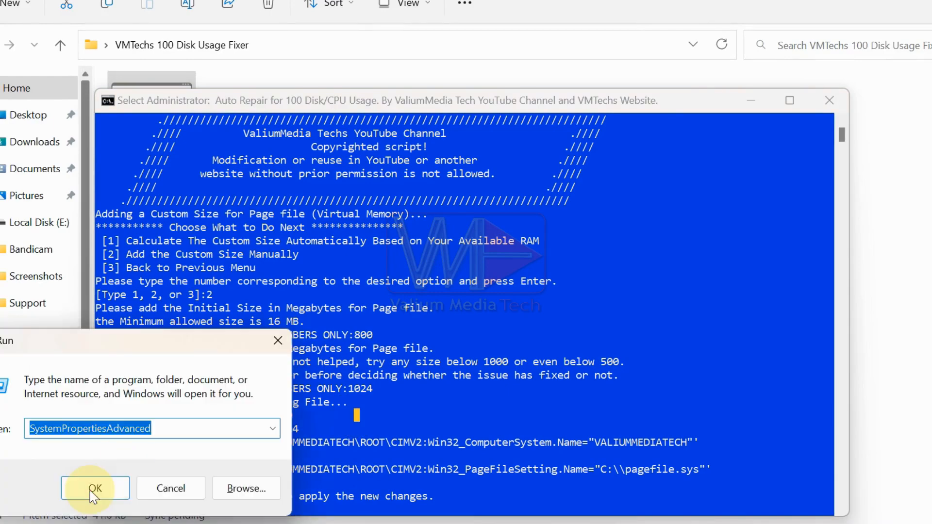
Step: View the virtual memory paging file total in advanced System Properties performance settings
click(95, 501)
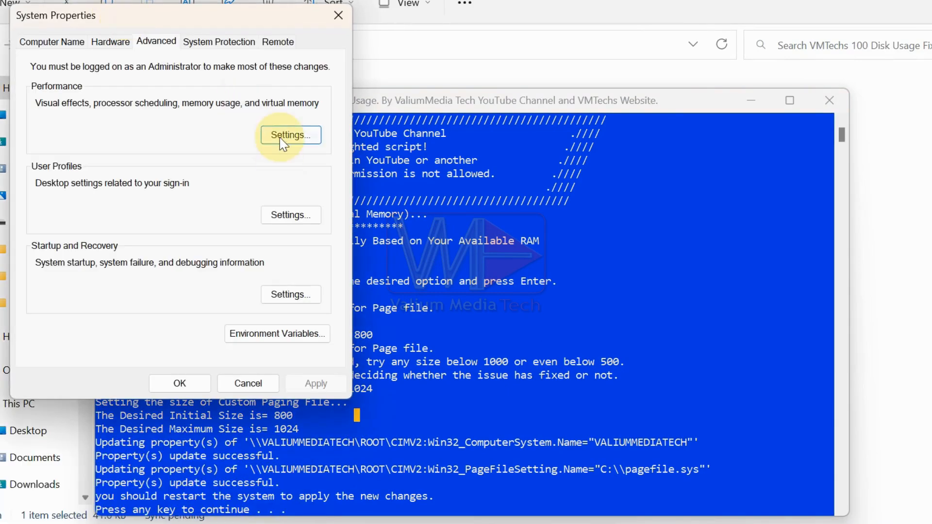
click(292, 135)
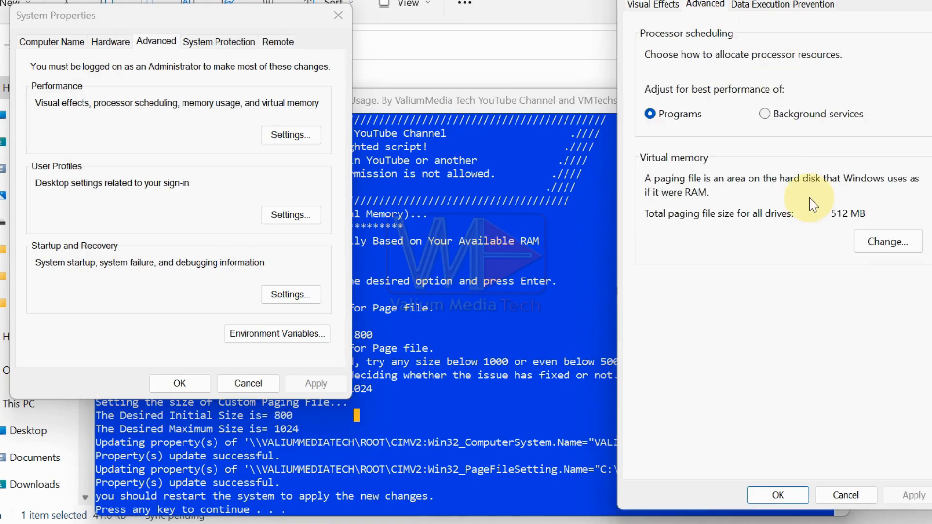
click(887, 241)
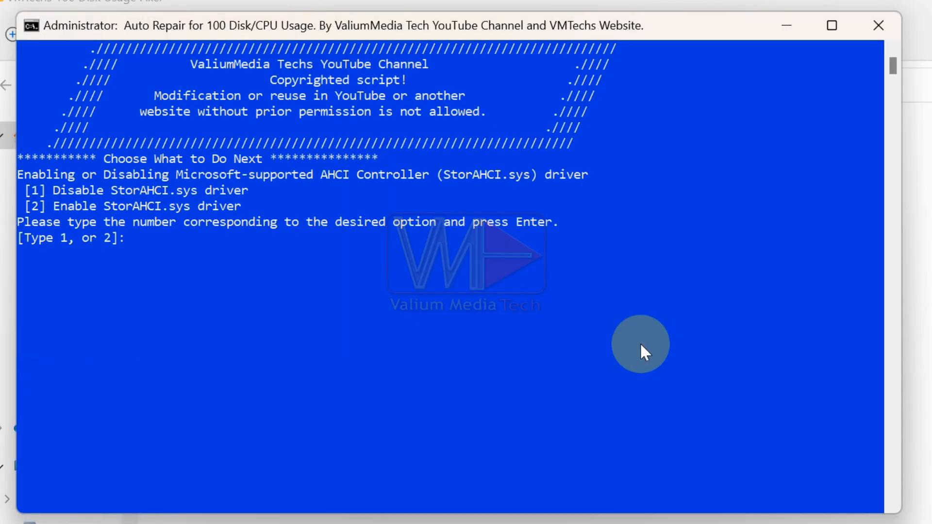
Step: Choose option 1 to disable the StorAHCI.sys AHCI controller driver
text(1)
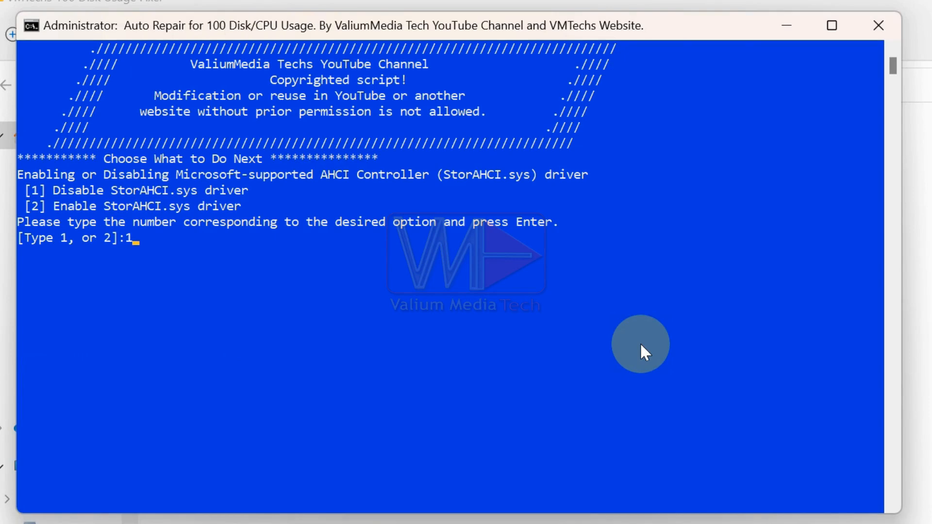
key(Enter)
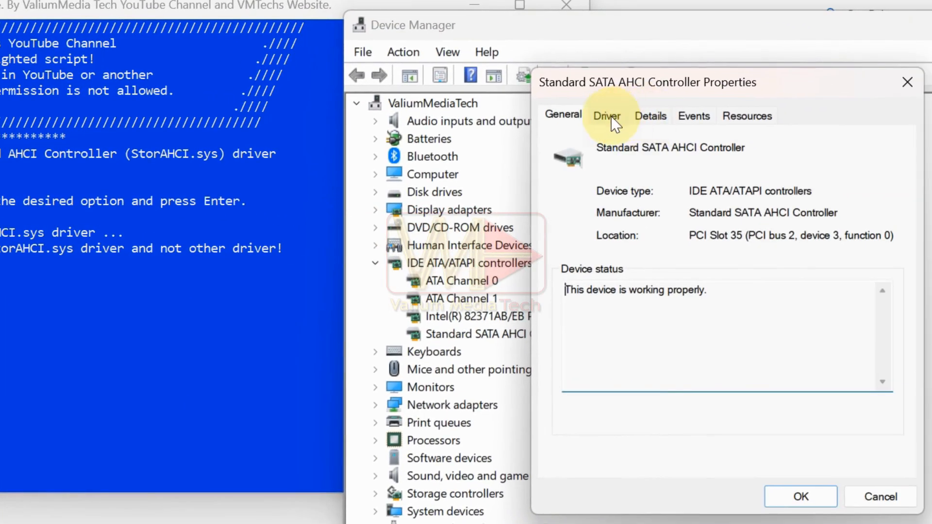
Step: Show the Standard SATA AHCI Controller's driver file details listing storahci.sys
click(607, 116)
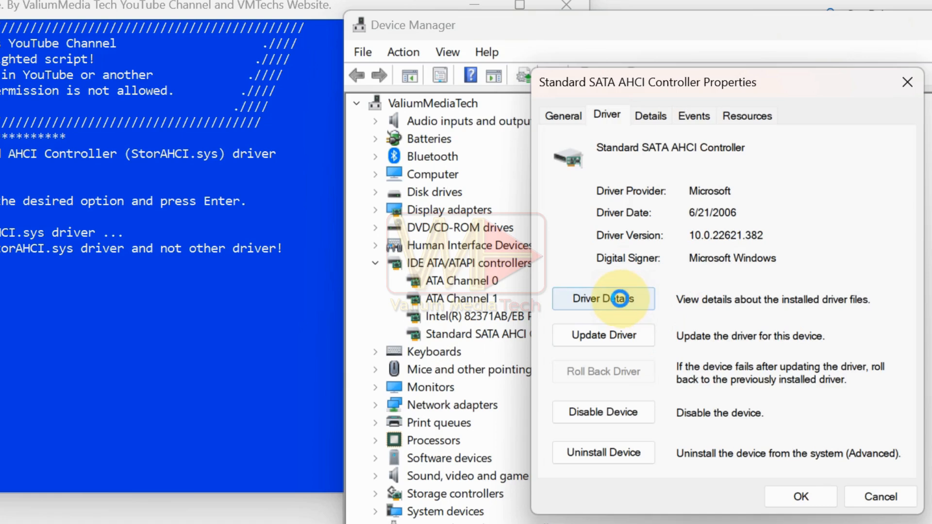
click(603, 299)
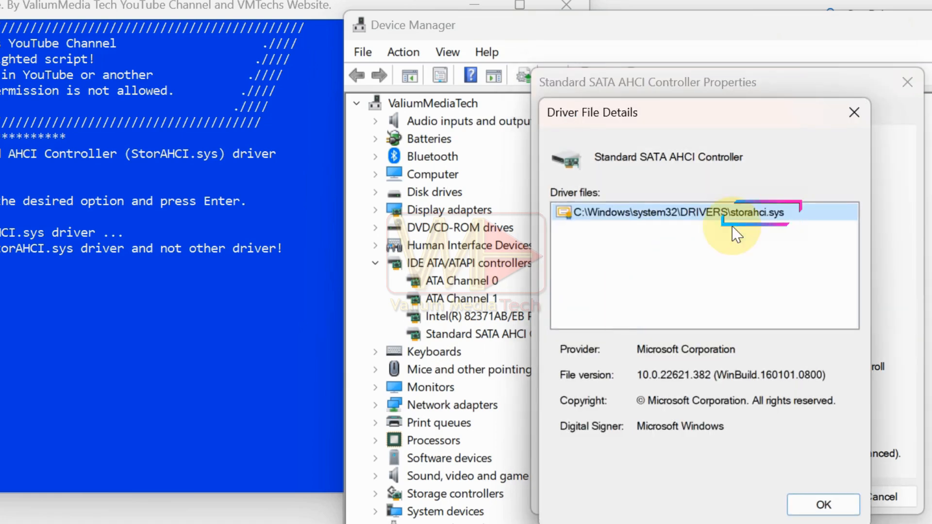